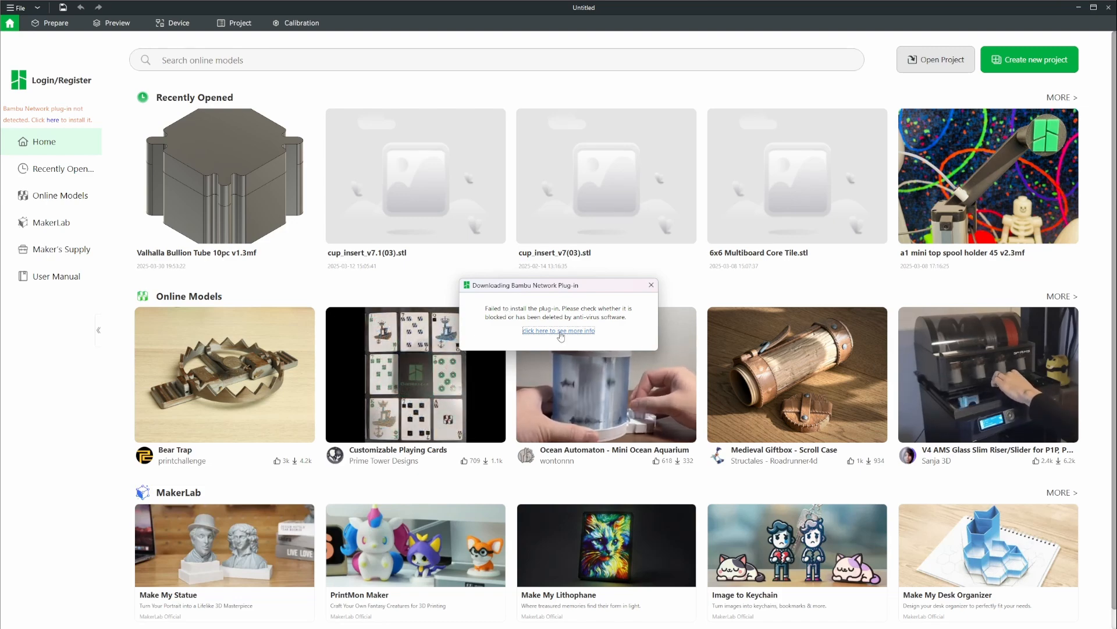
Step: Follow the 'Click here to see more info' link to the Bambu Lab Wiki troubleshooting page
left_click(557, 331)
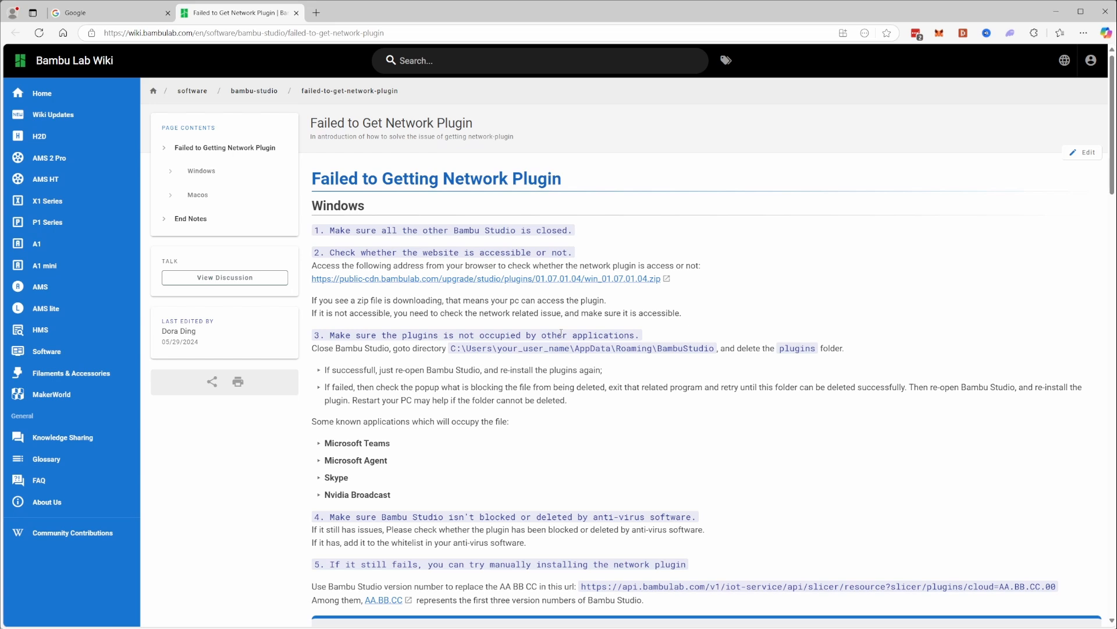
mouse_move(647, 295)
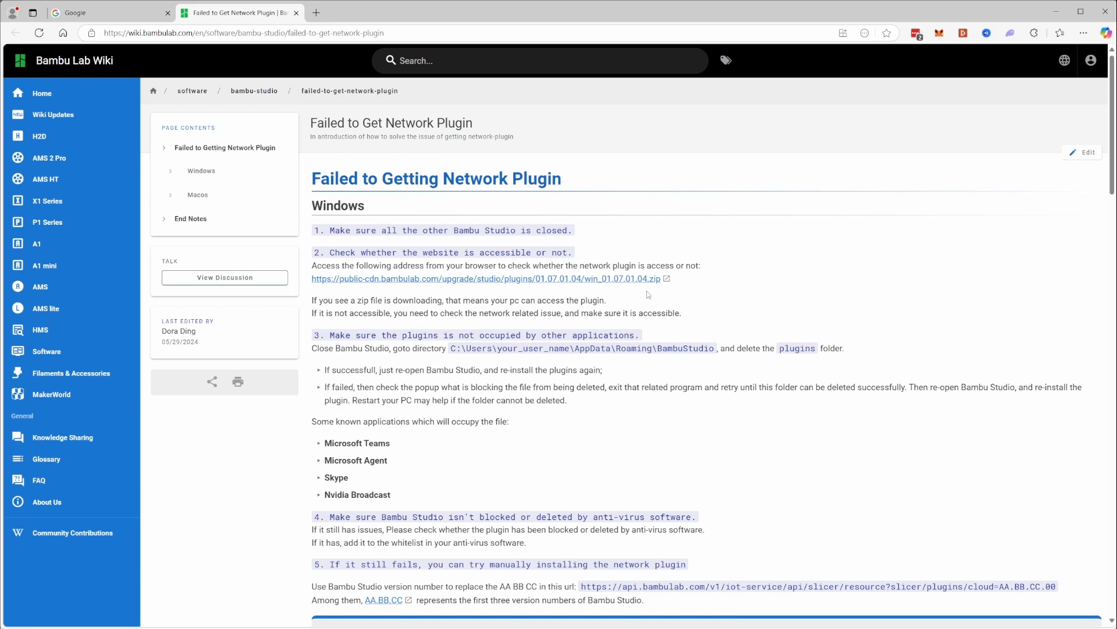
scroll("down", 3)
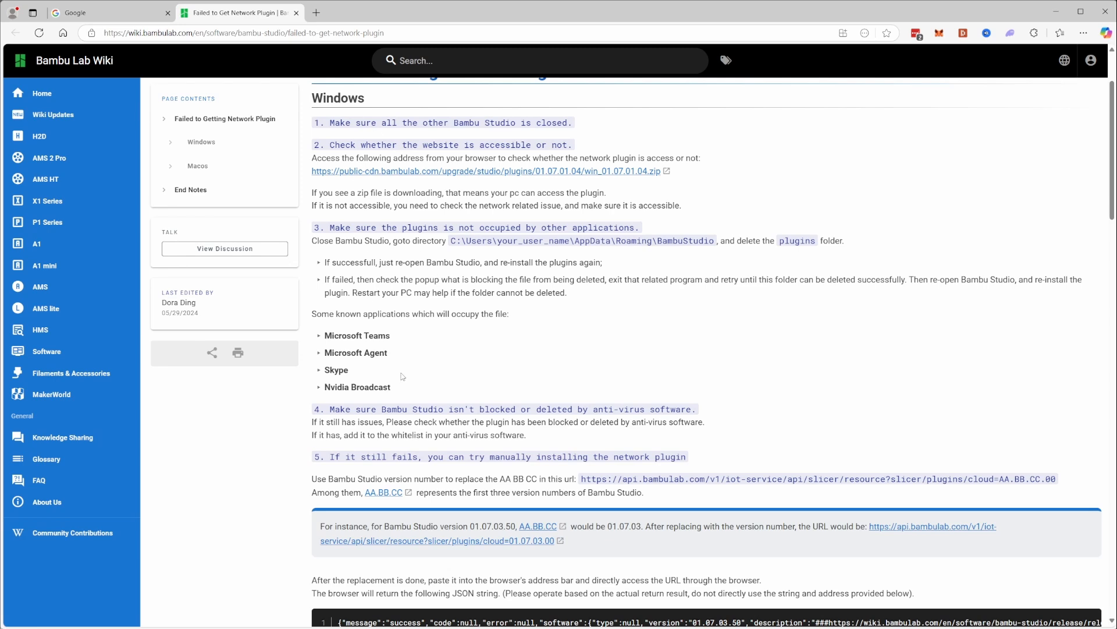
mouse_move(526, 348)
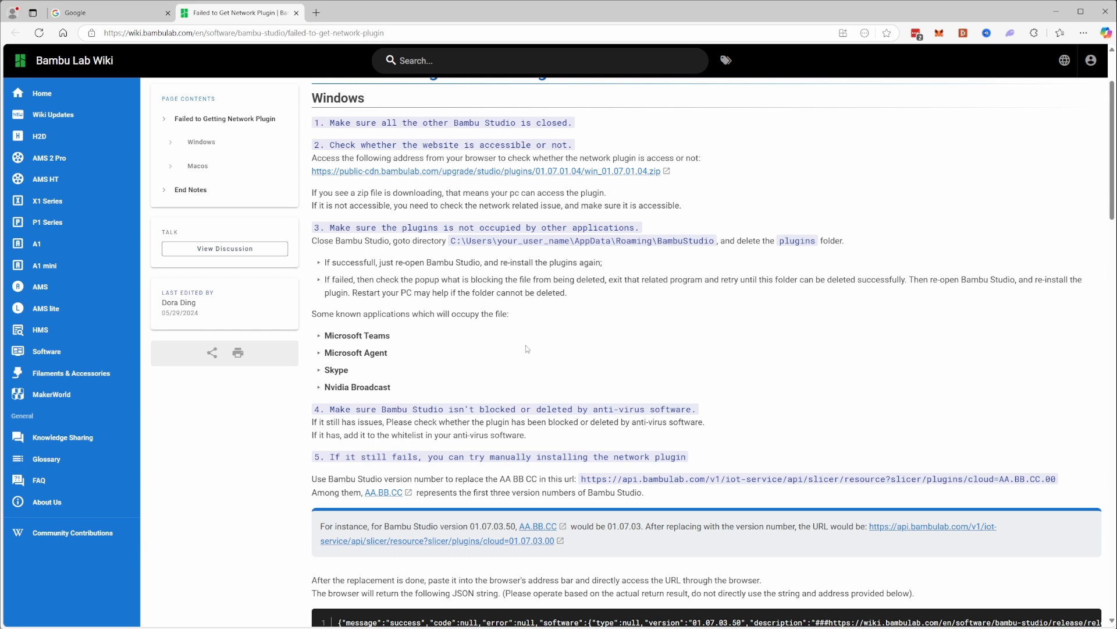
mouse_move(544, 363)
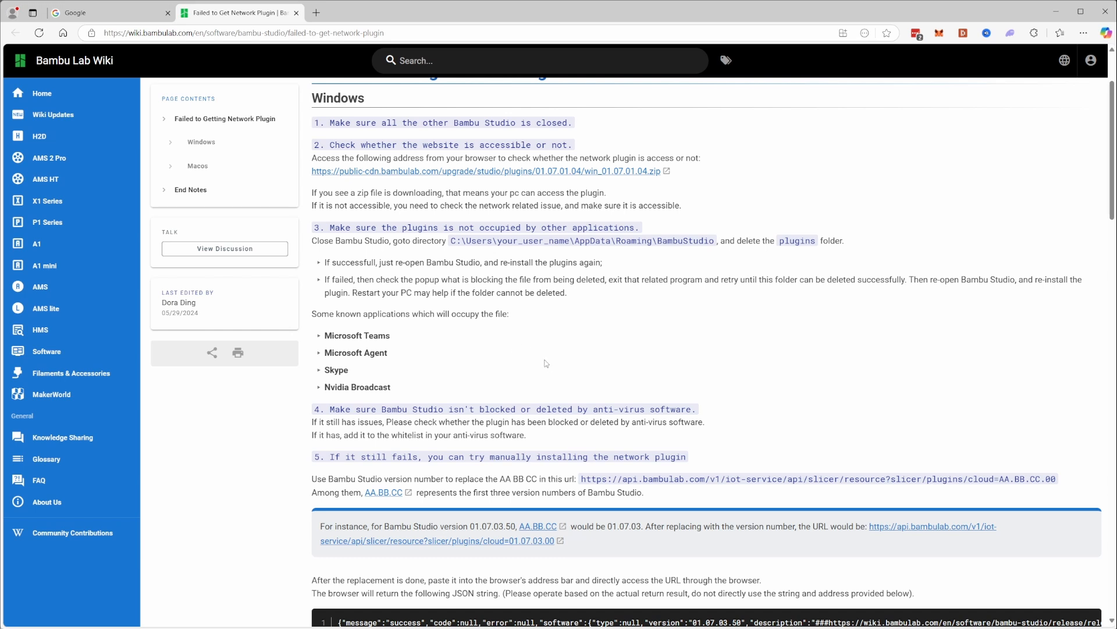
mouse_move(605, 343)
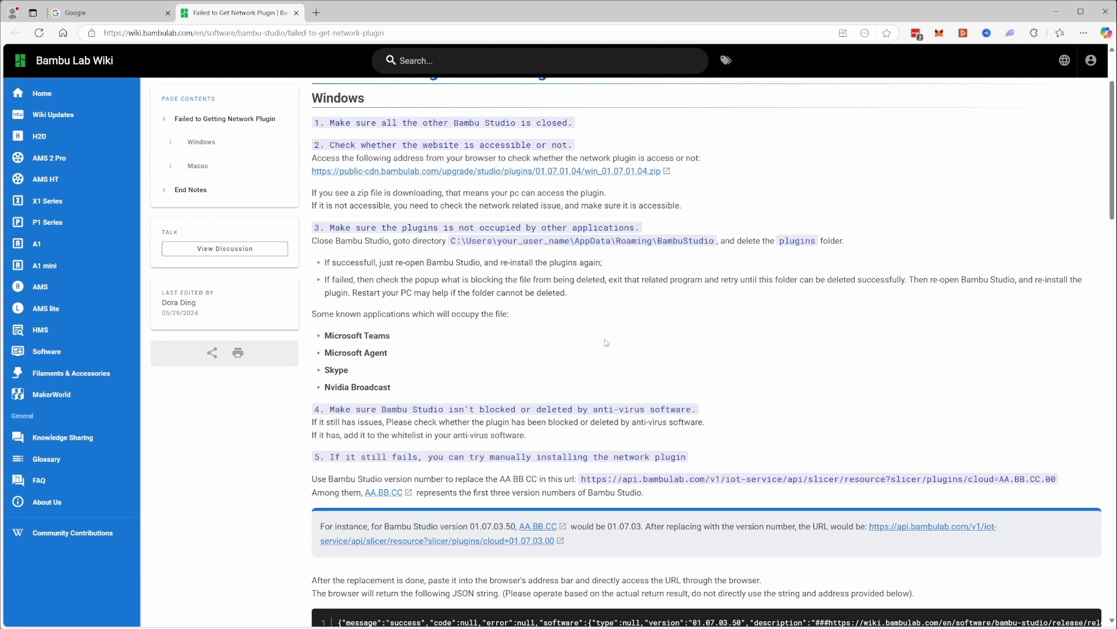
mouse_move(525, 302)
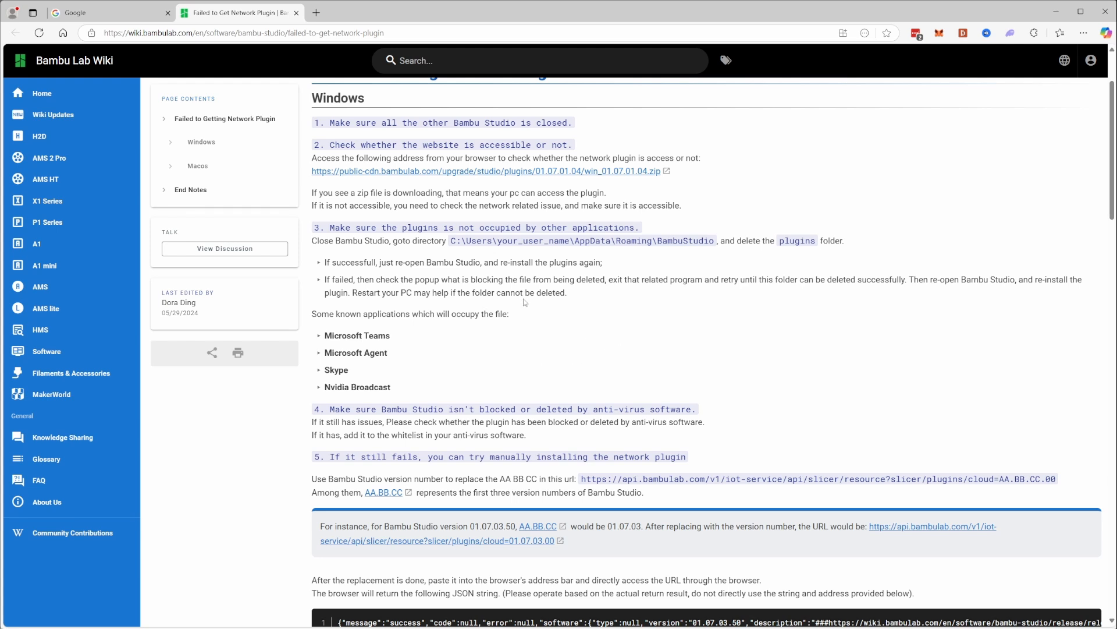
mouse_move(521, 312)
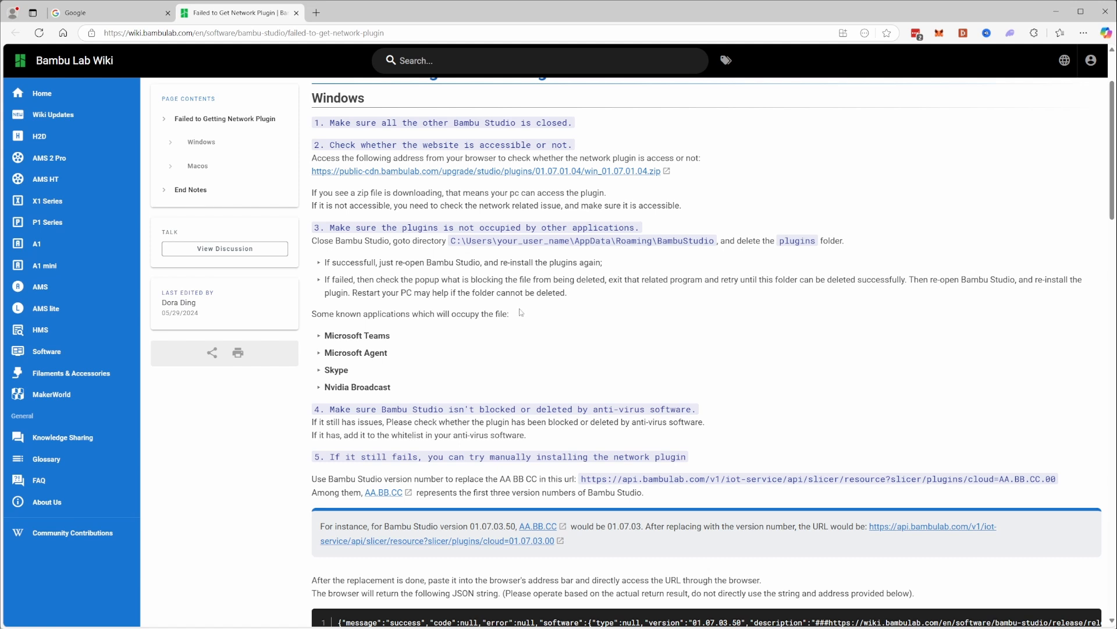
mouse_move(478, 360)
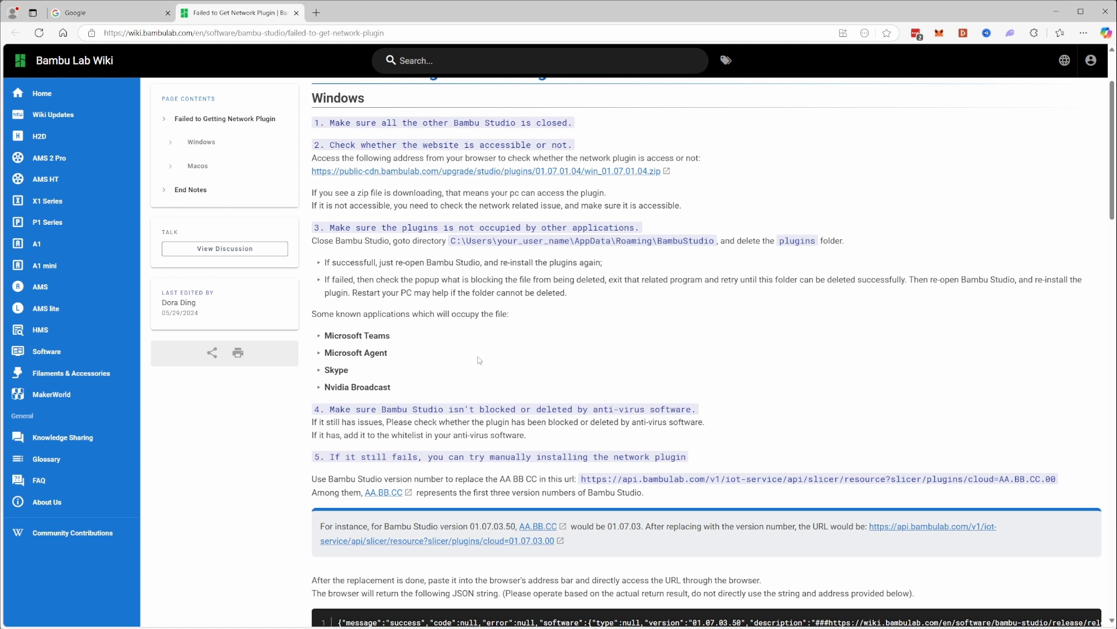
left_click_drag(325, 335, 386, 352)
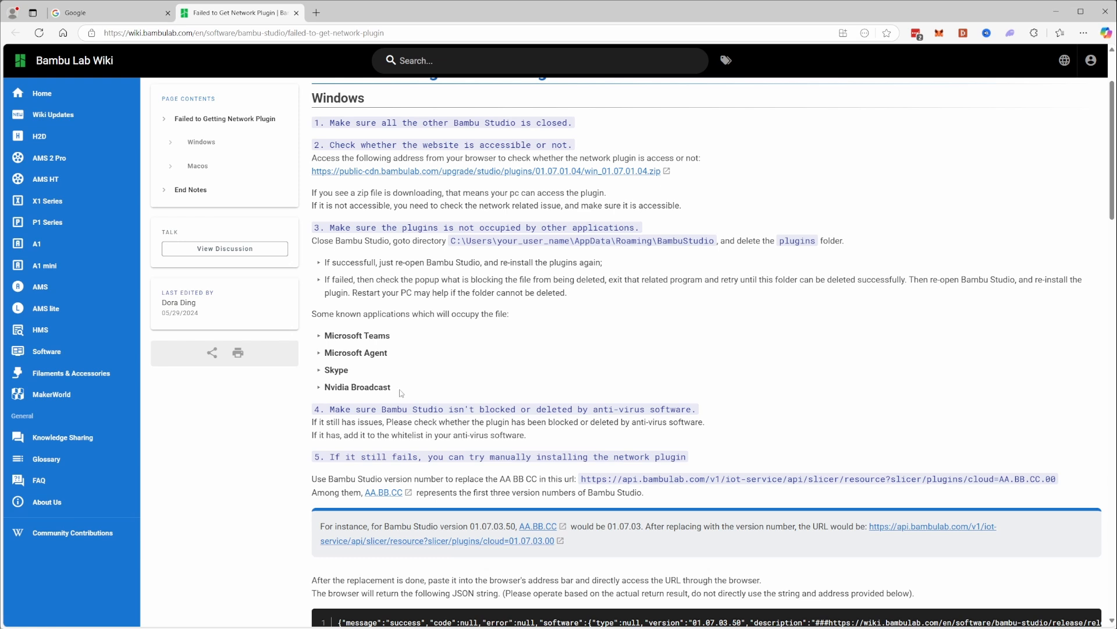
mouse_move(396, 392)
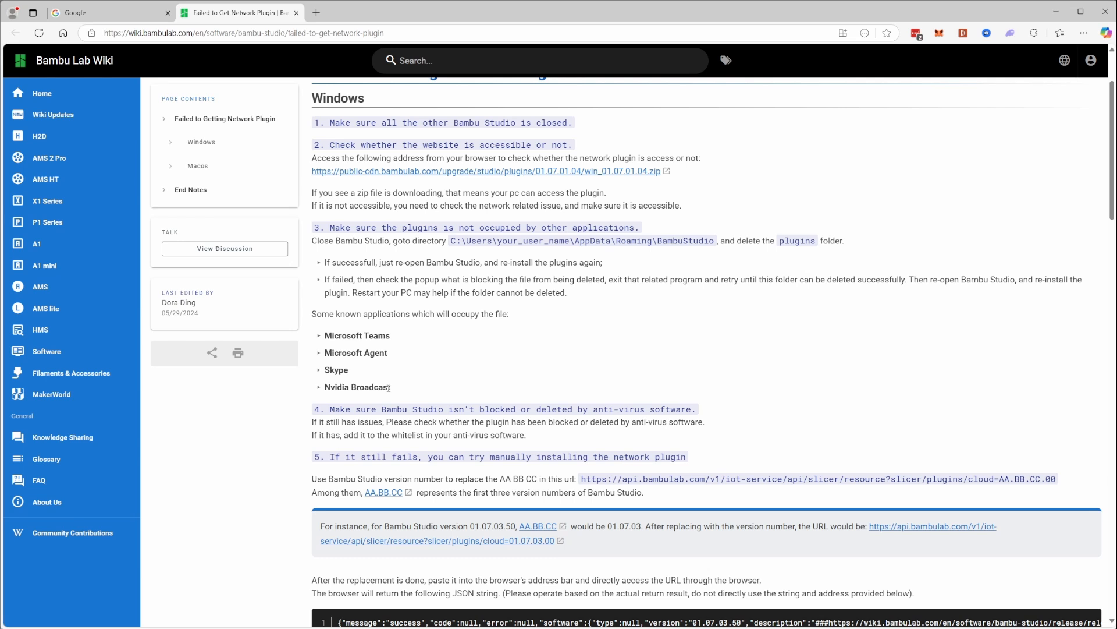
mouse_move(995, 585)
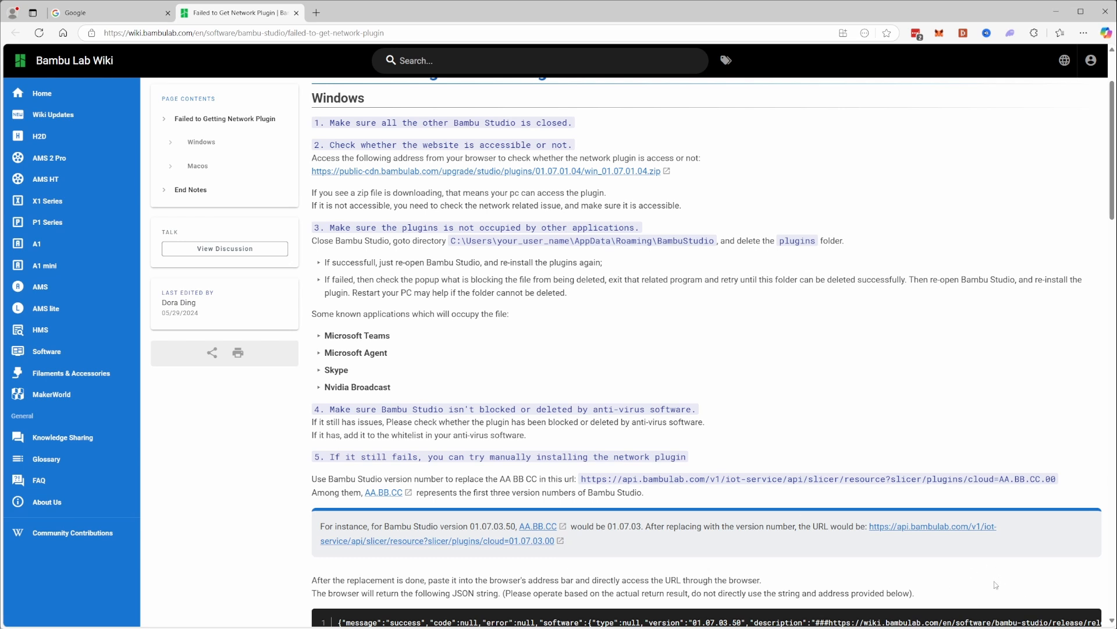
mouse_move(991, 500)
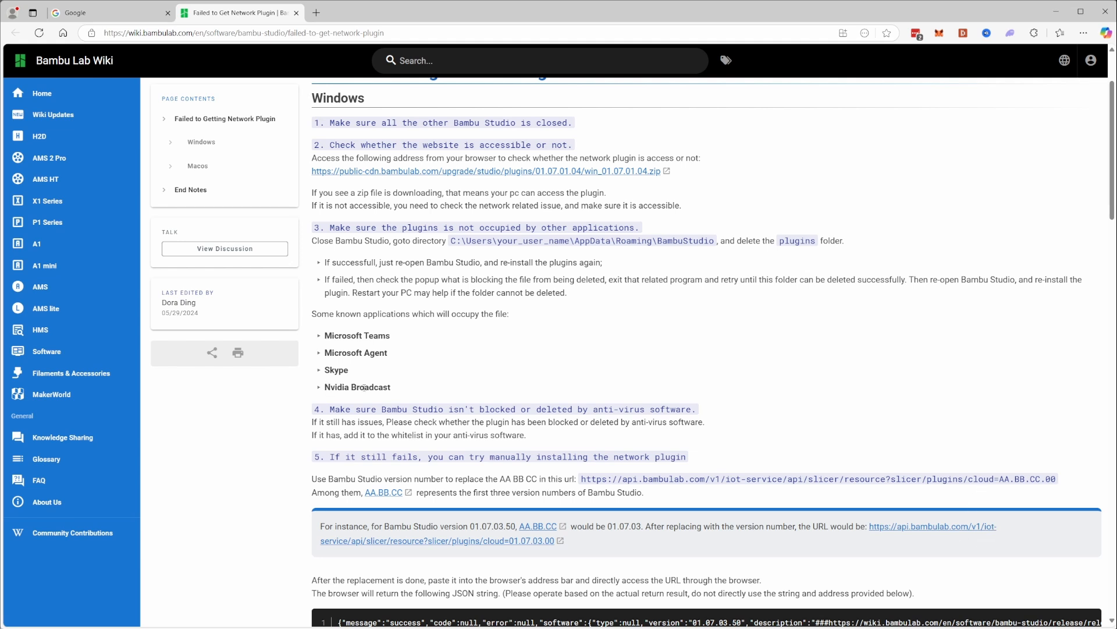
mouse_move(637, 396)
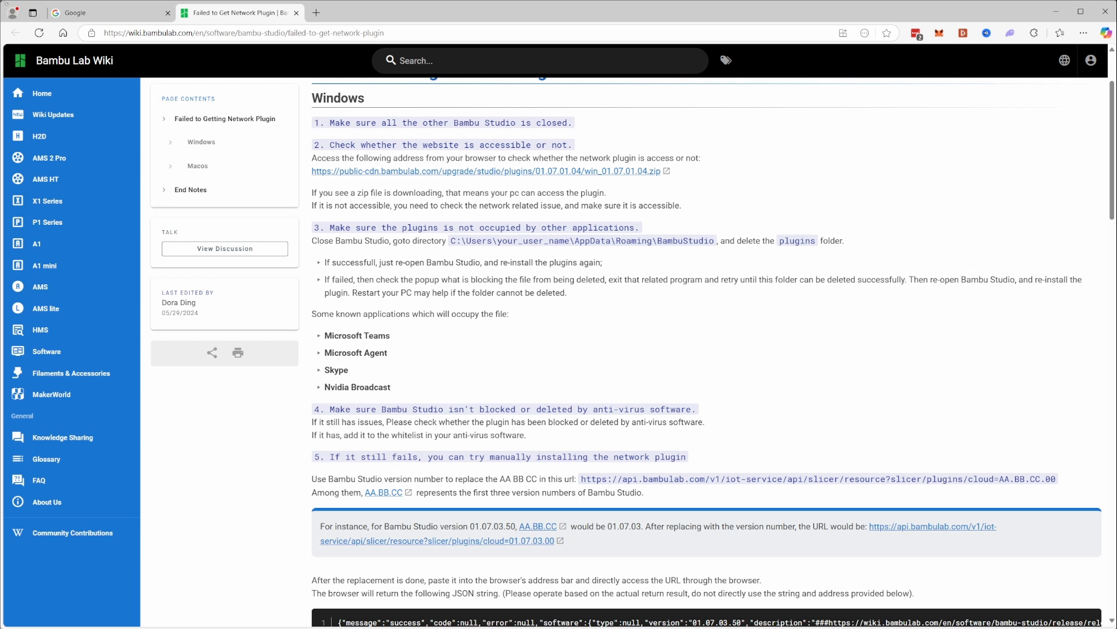
mouse_move(826, 561)
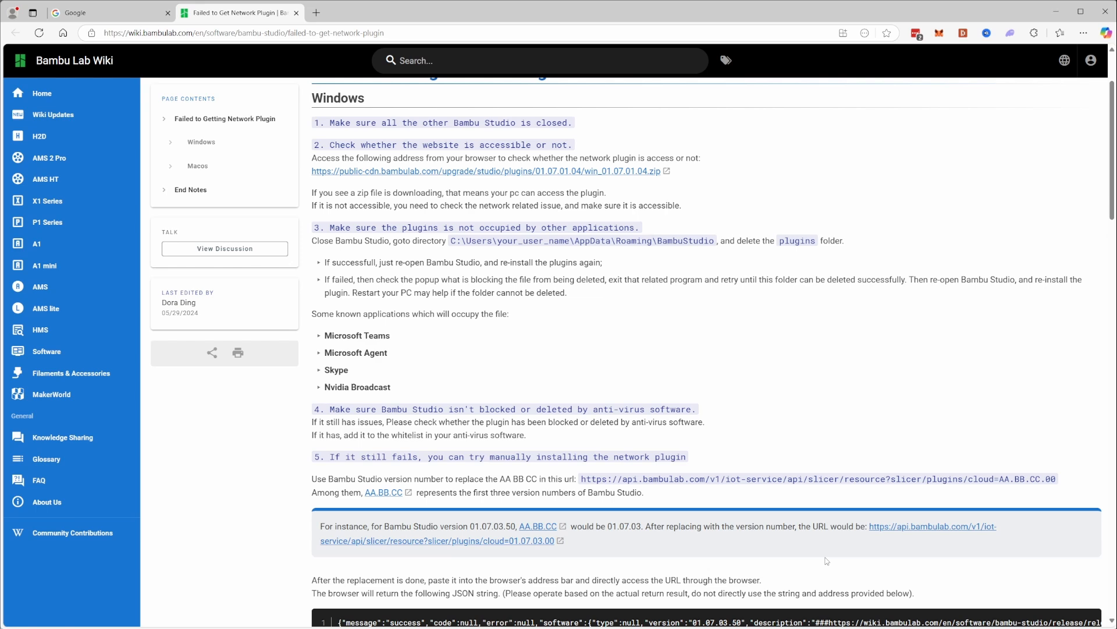
Step: Read the wiki's manual plug-in install steps, then bring up the Downloads > bambu folder
scroll("down", 3)
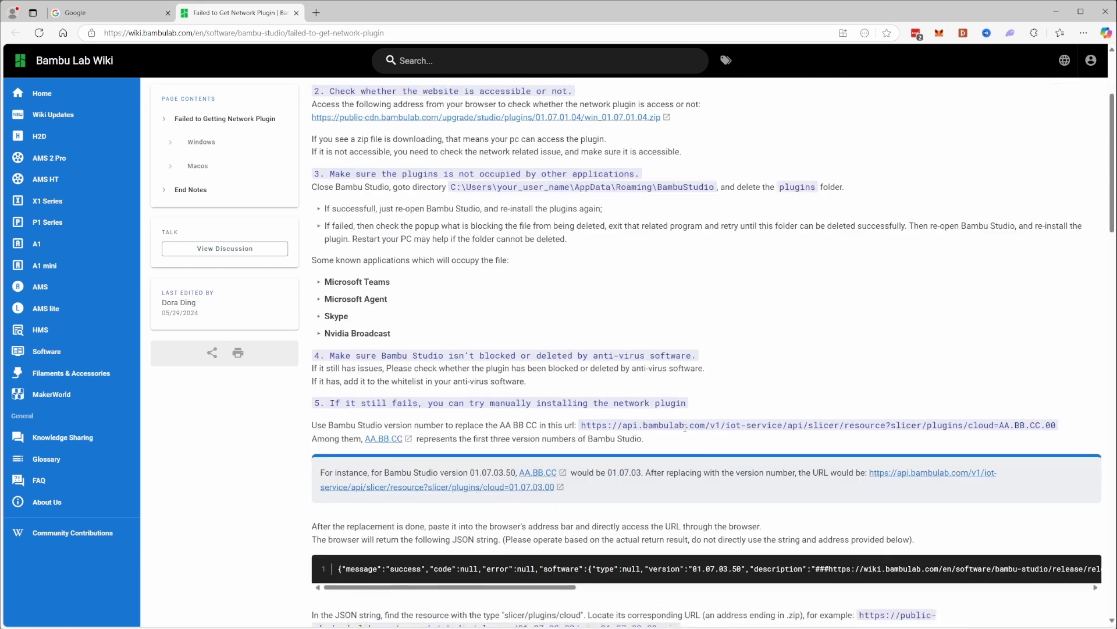
scroll("down", 3)
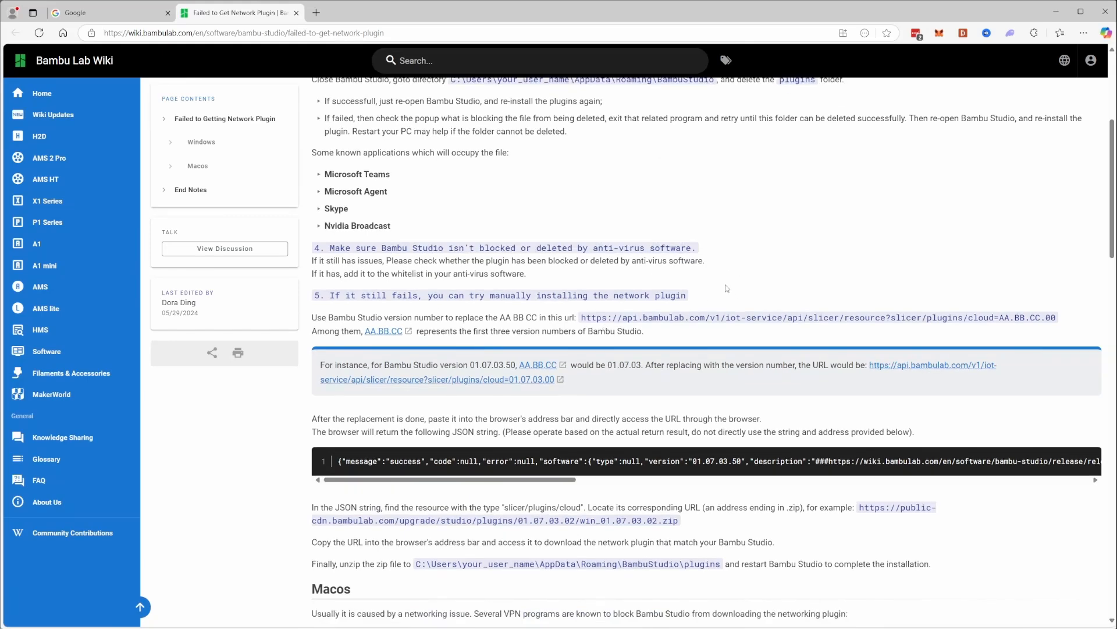
scroll("down", 3)
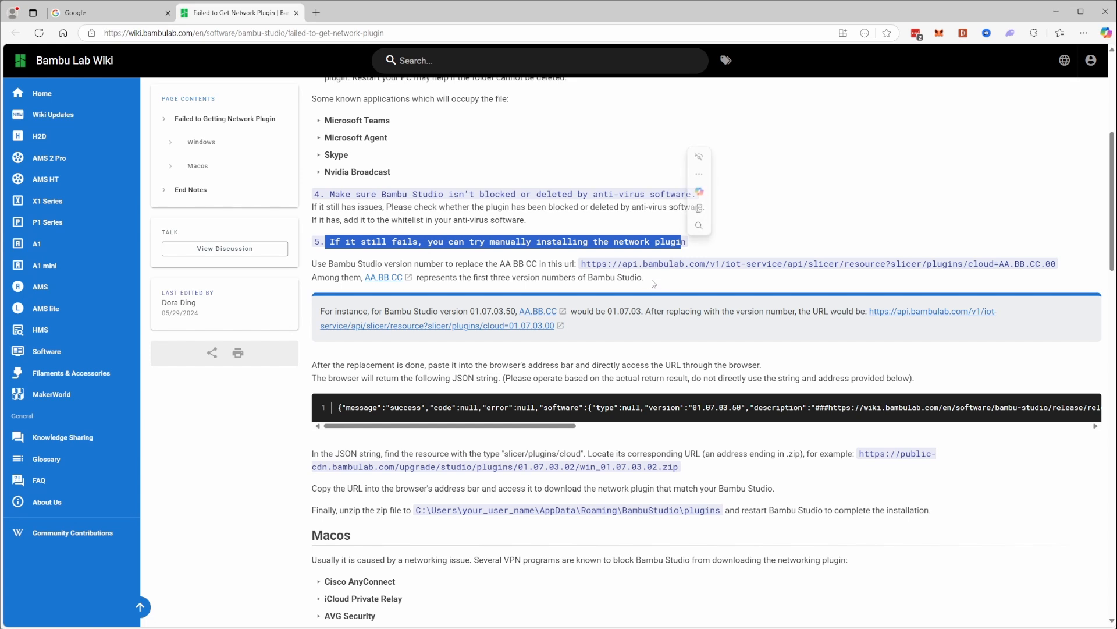
mouse_move(647, 281)
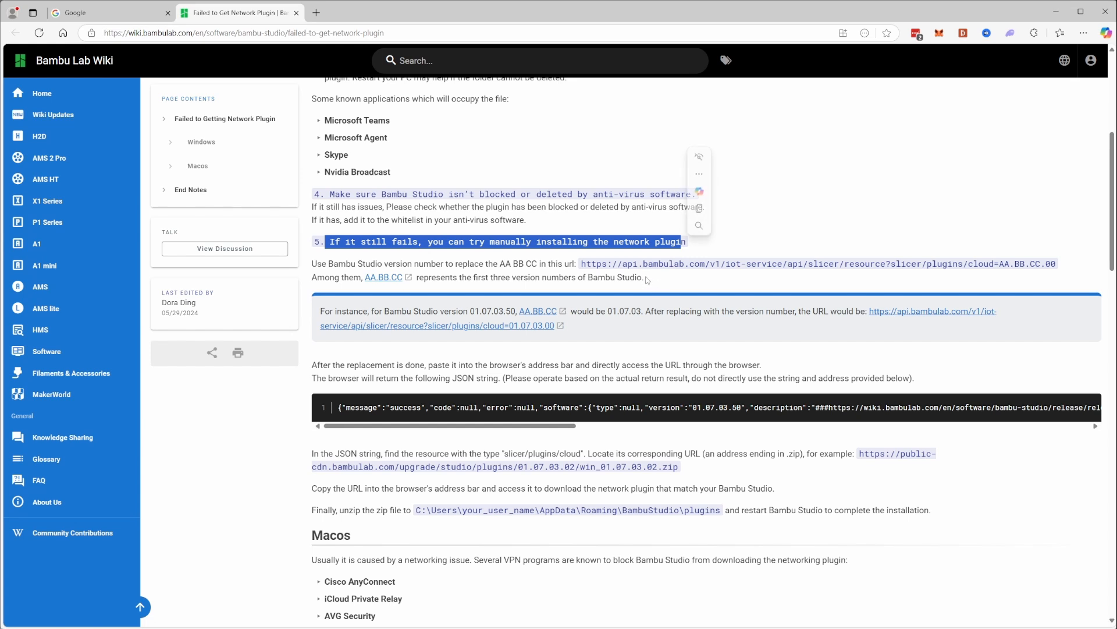
scroll("down", 3)
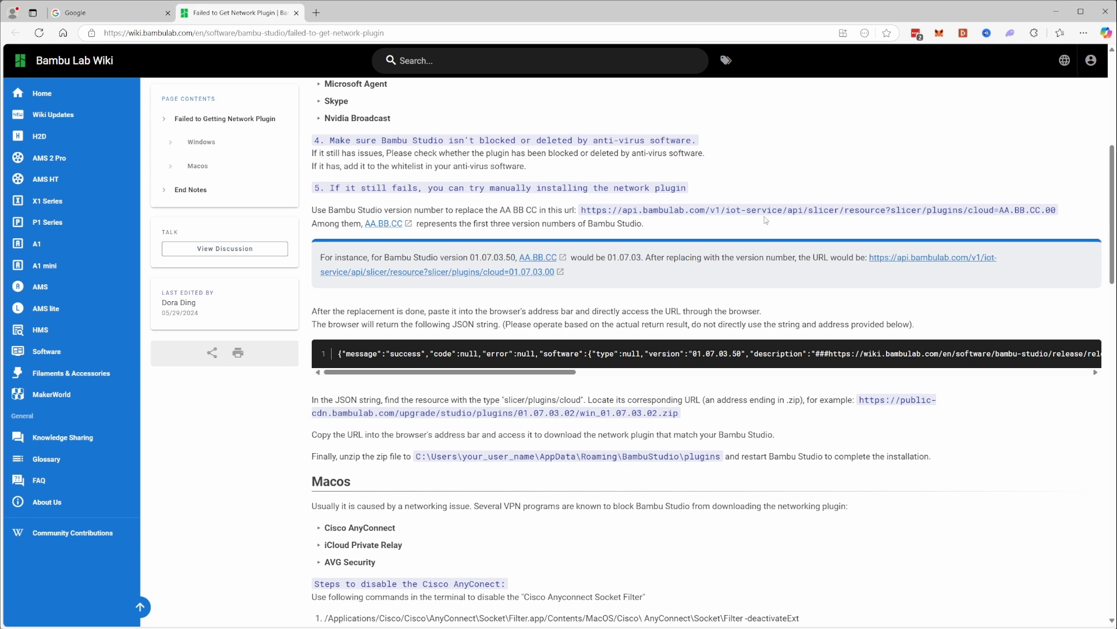
double_click(1020, 210)
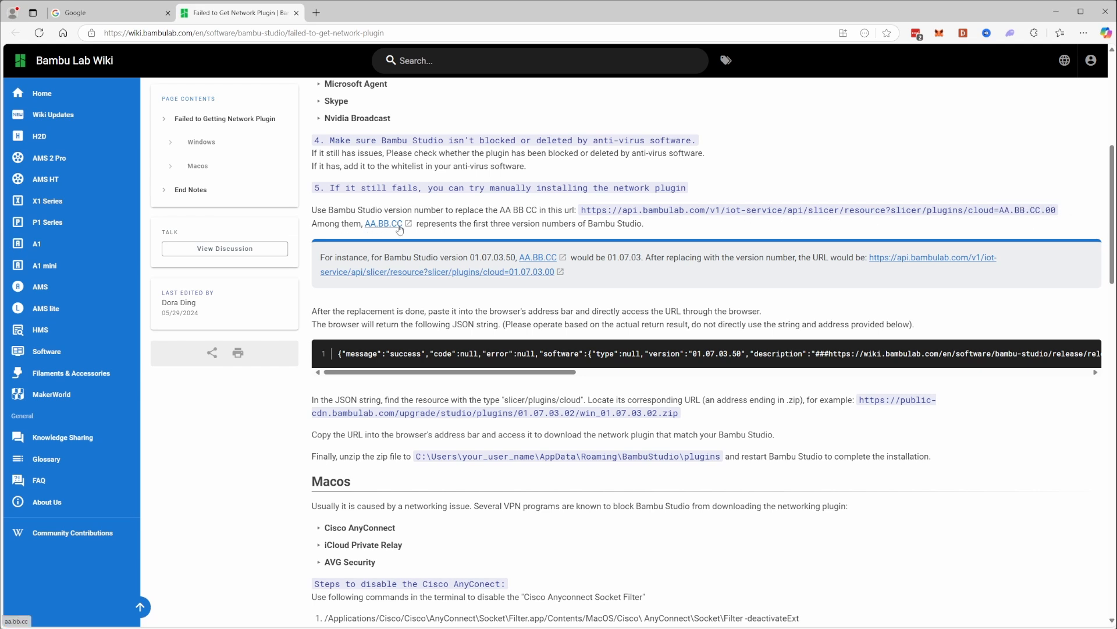
mouse_move(533, 233)
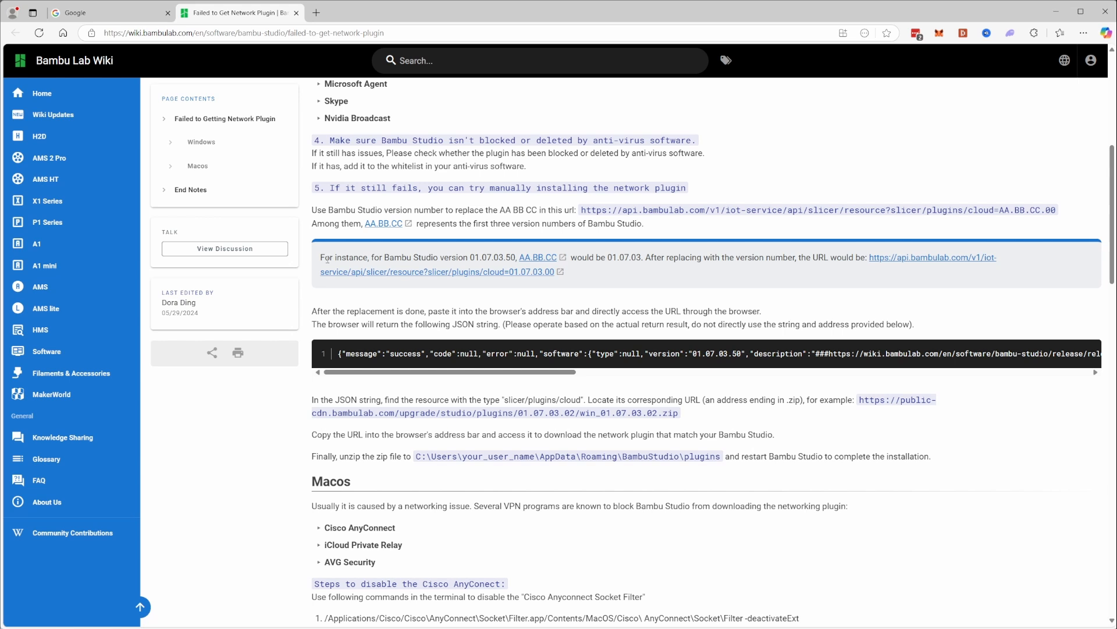
mouse_move(537, 257)
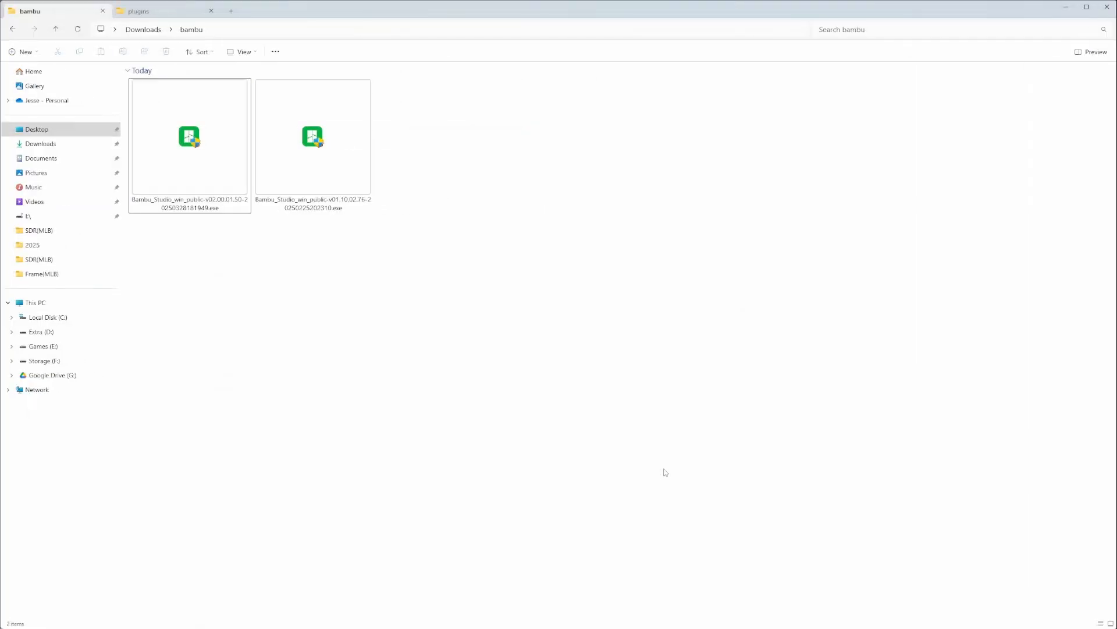
left_click(189, 139)
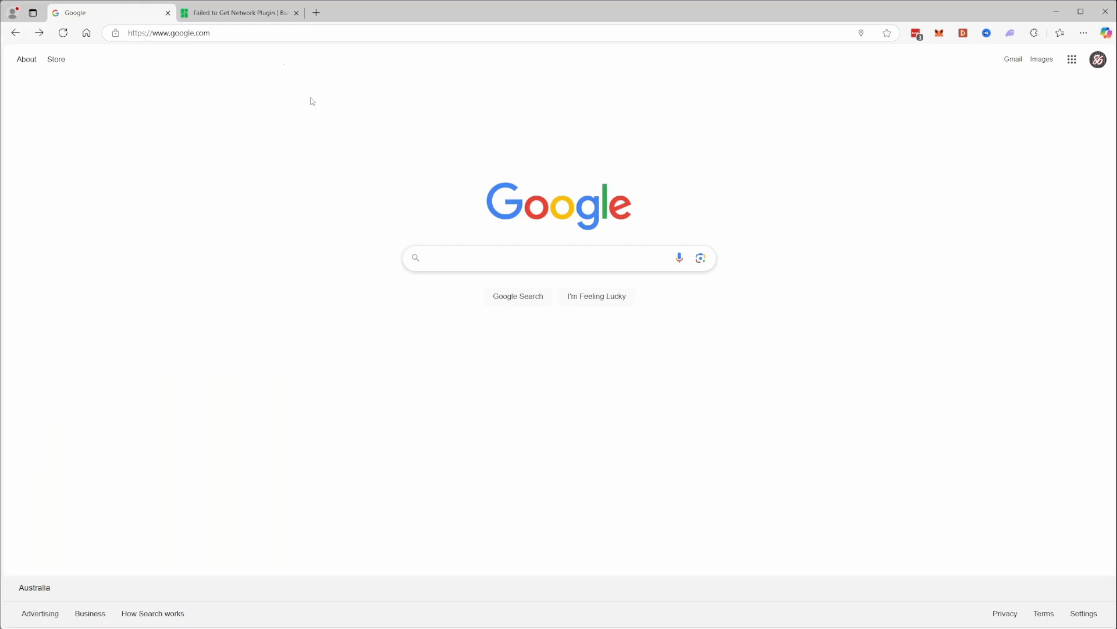
Step: Load the api.bambulab.com slicer plugin resource URL, then return to the wiki guide tab
type("https://api.bambulab.com/v1/iot-service/api/slicer/resource?slicer/plugins/cloud=AA.BB.CC.00")
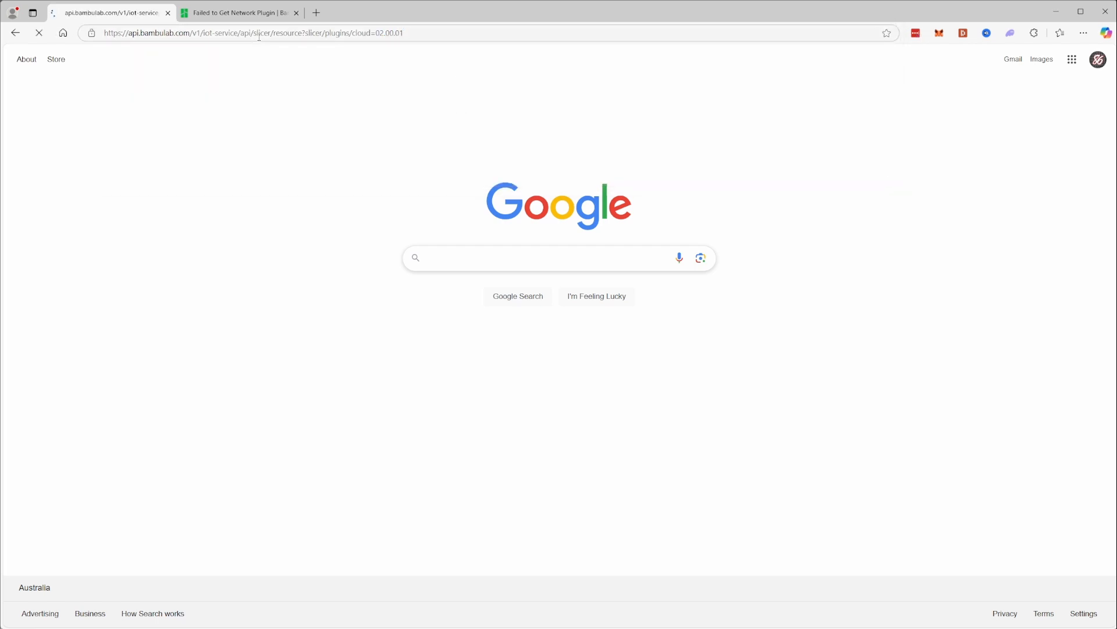
left_click(238, 12)
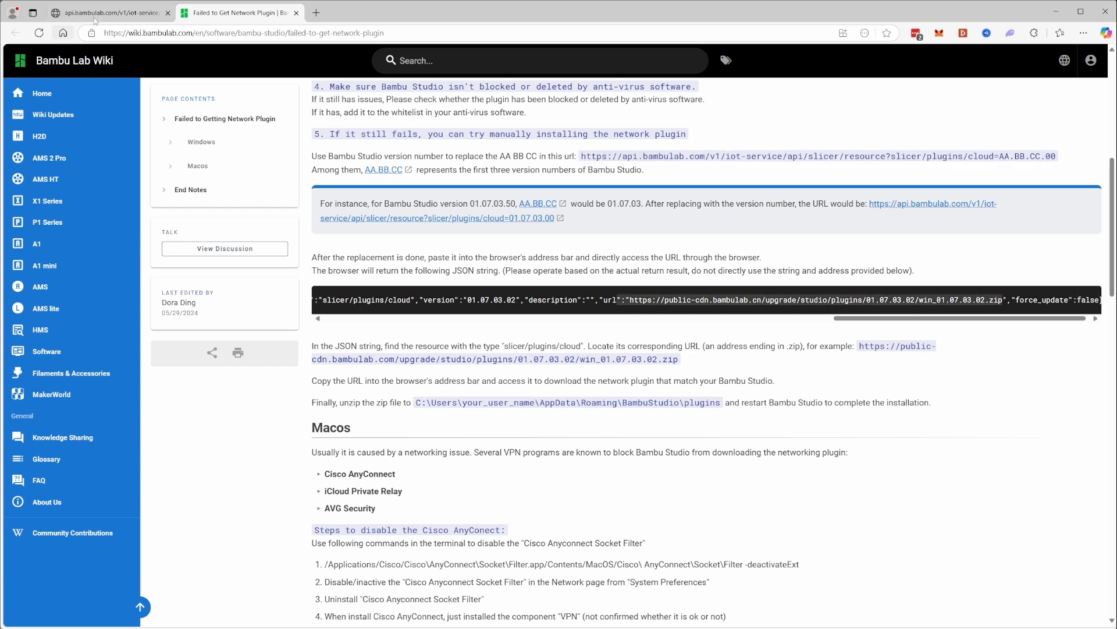
scroll("up", 3)
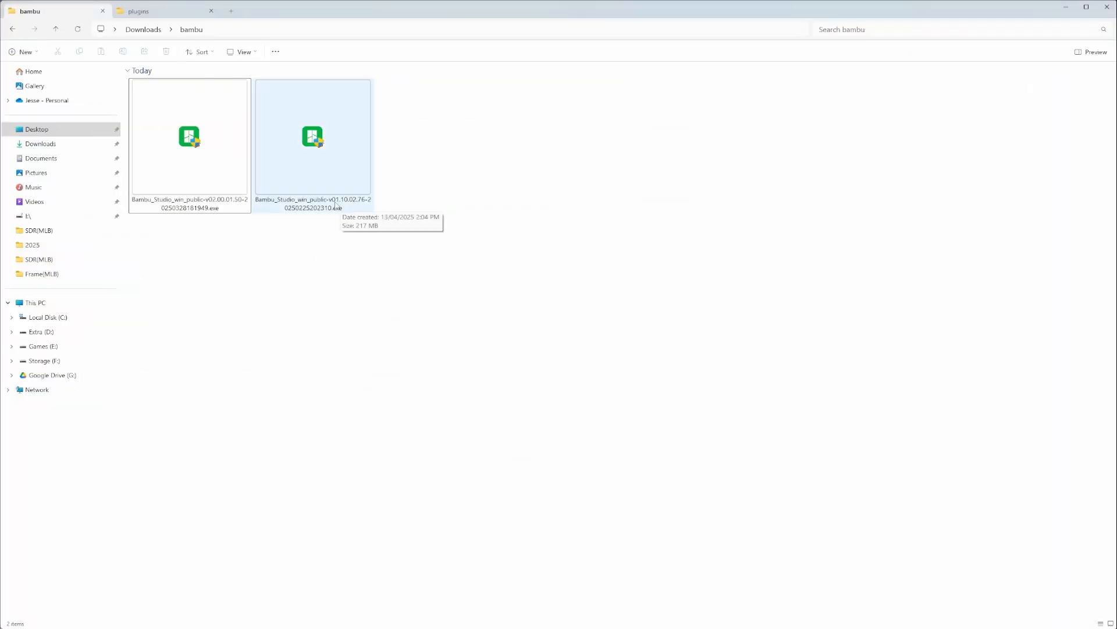
mouse_move(353, 206)
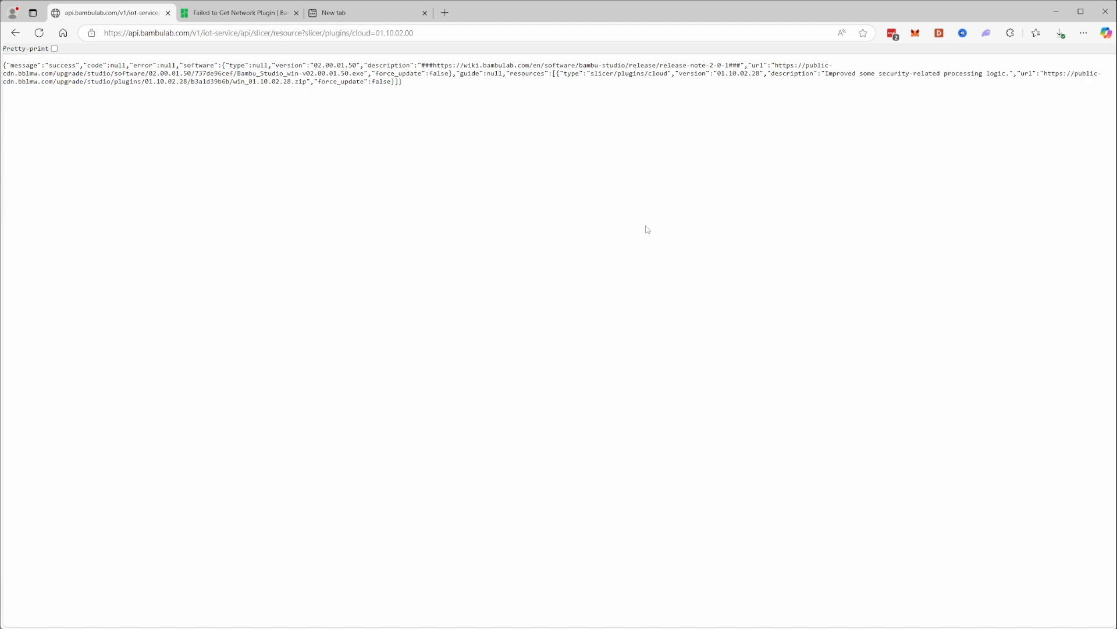
Step: Download the win_02.00.01 network plugin zip from the JSON response's URL
left_click(1060, 33)
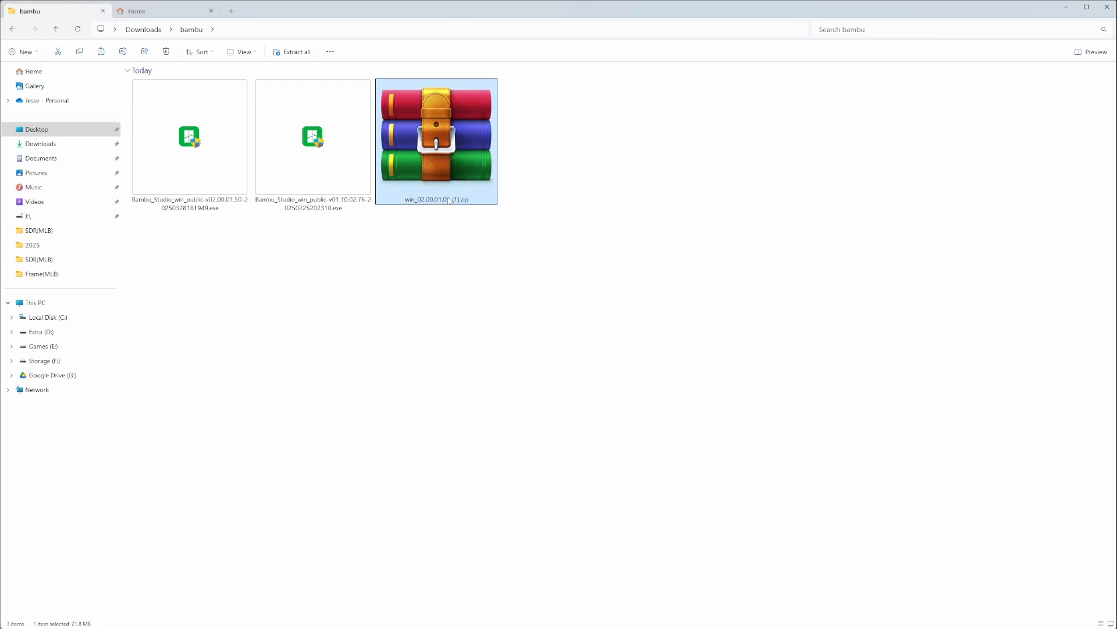
Step: Extract the plugin zip and select all seven networking DLLs in the extracted folder
right_click(437, 141)
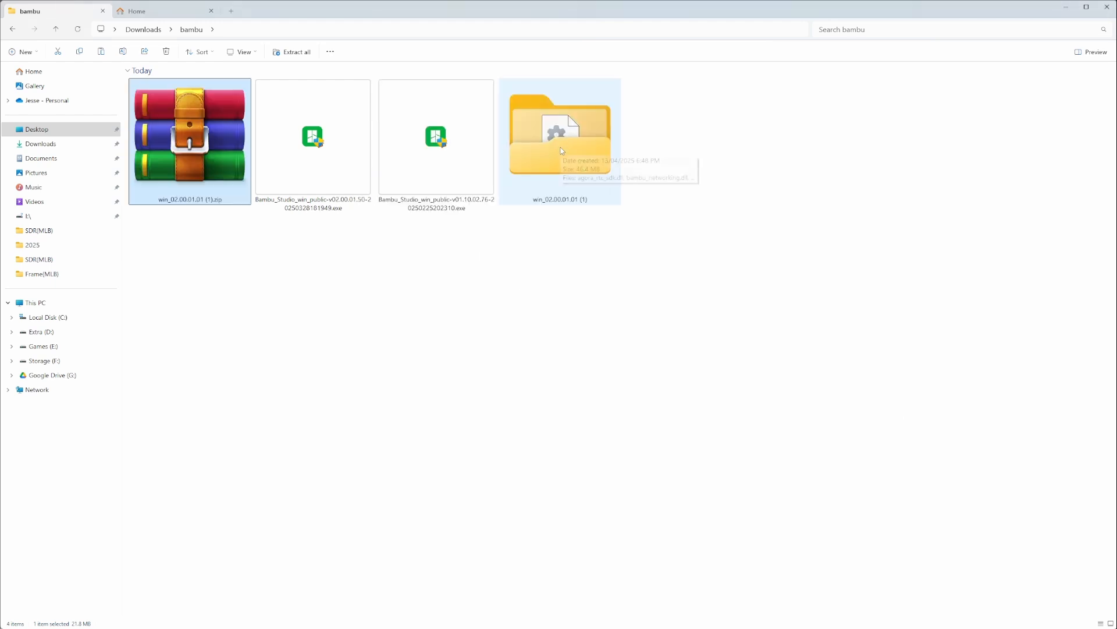
double_click(559, 128)
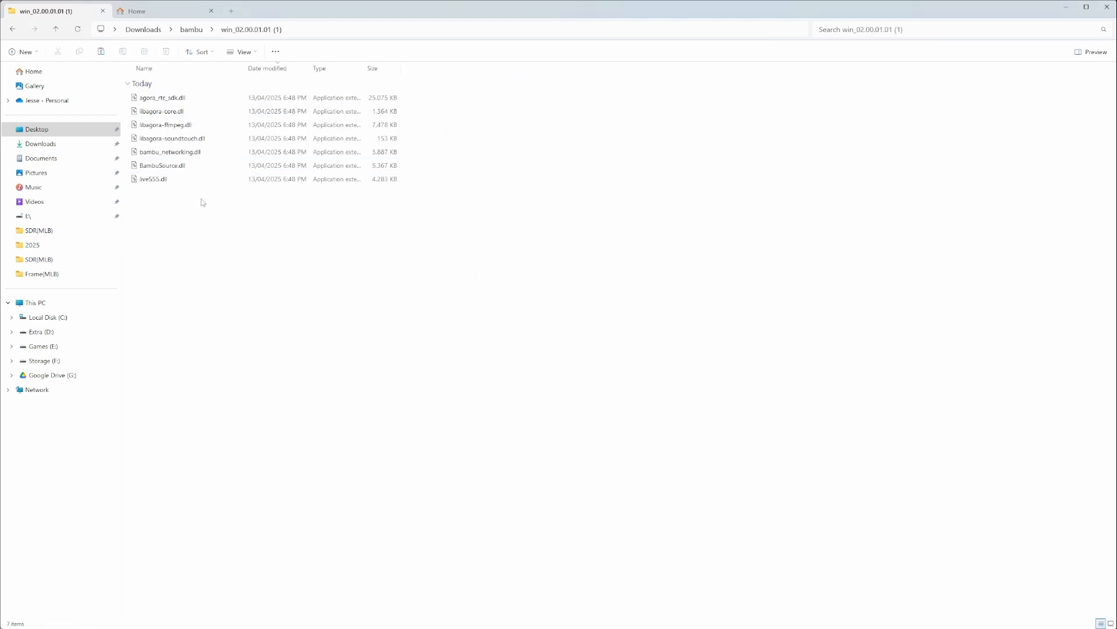
key("ctrl+a")
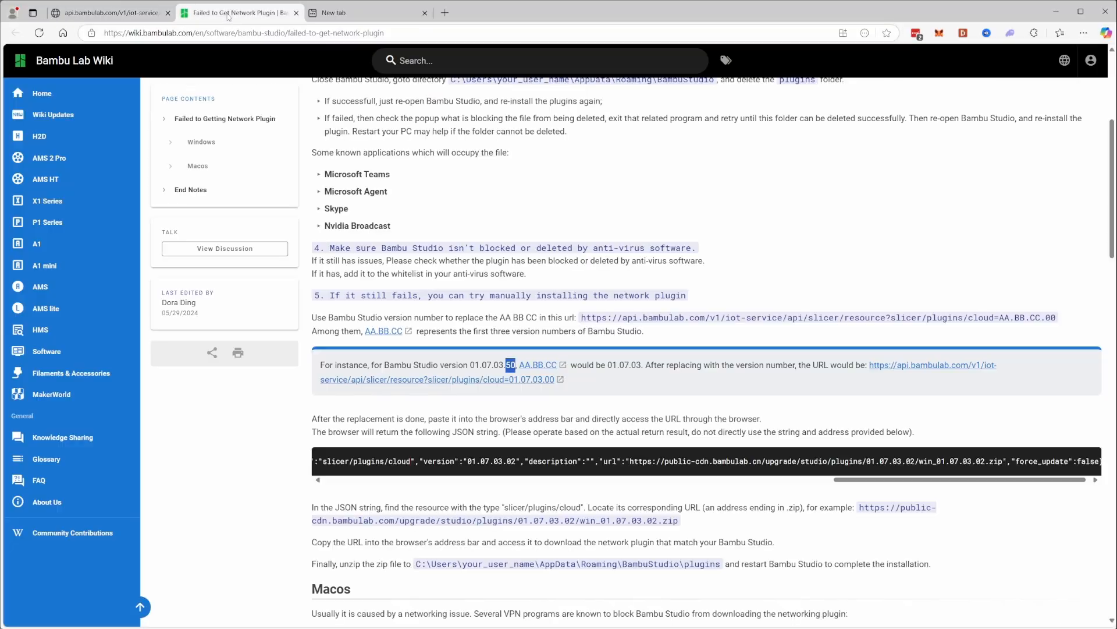
scroll("down", 3)
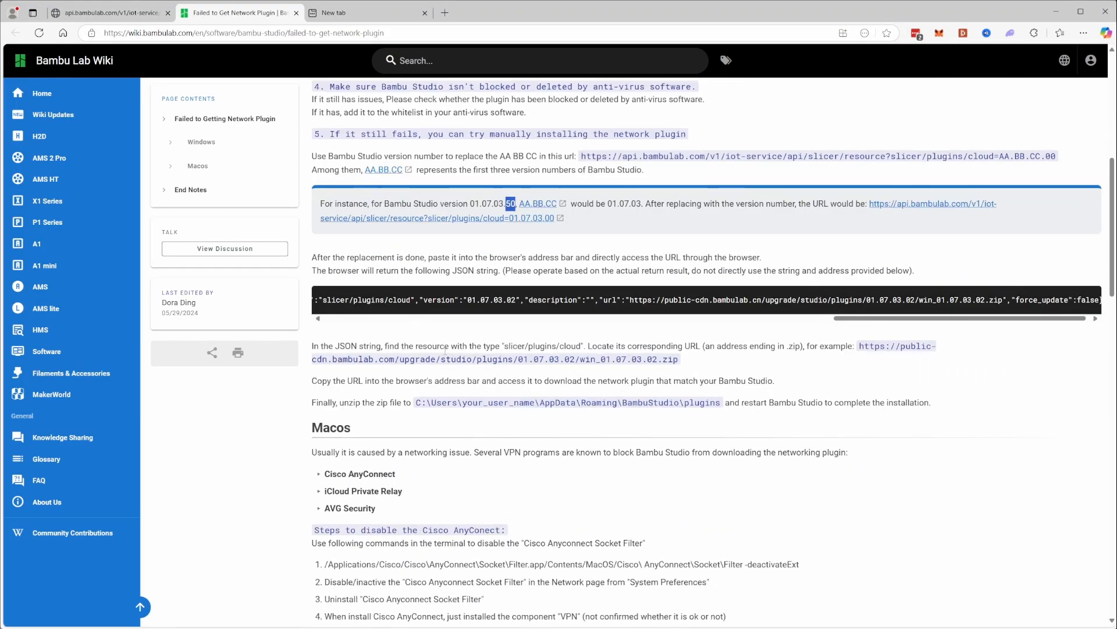
scroll("down", 3)
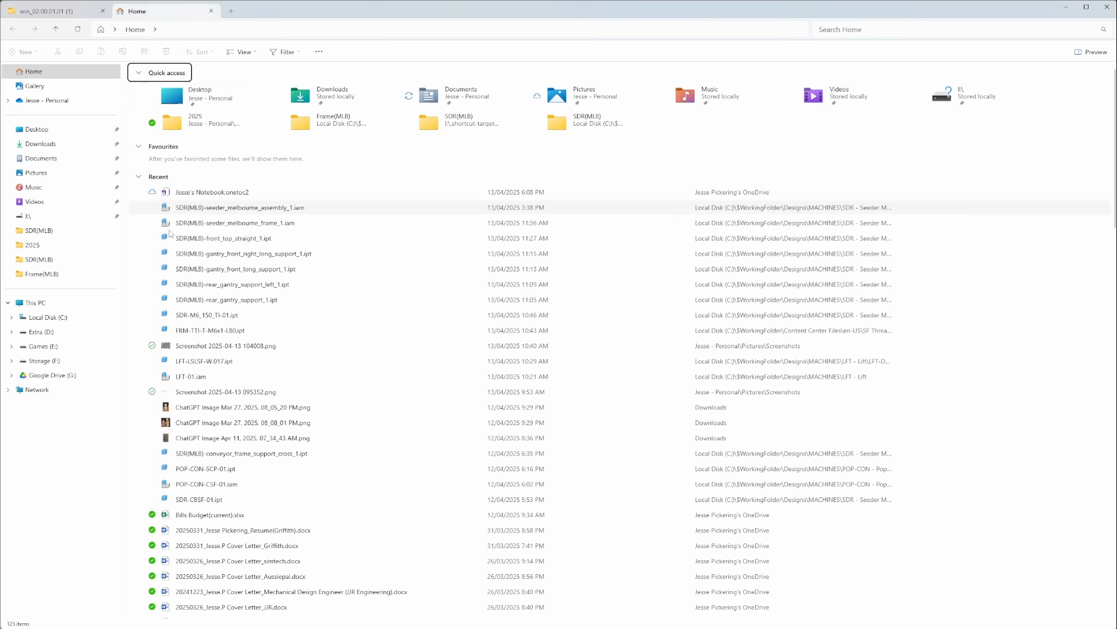
Step: Navigate Local Disk (C:) > Users > user profile folder and show its extra commands
left_click(47, 316)
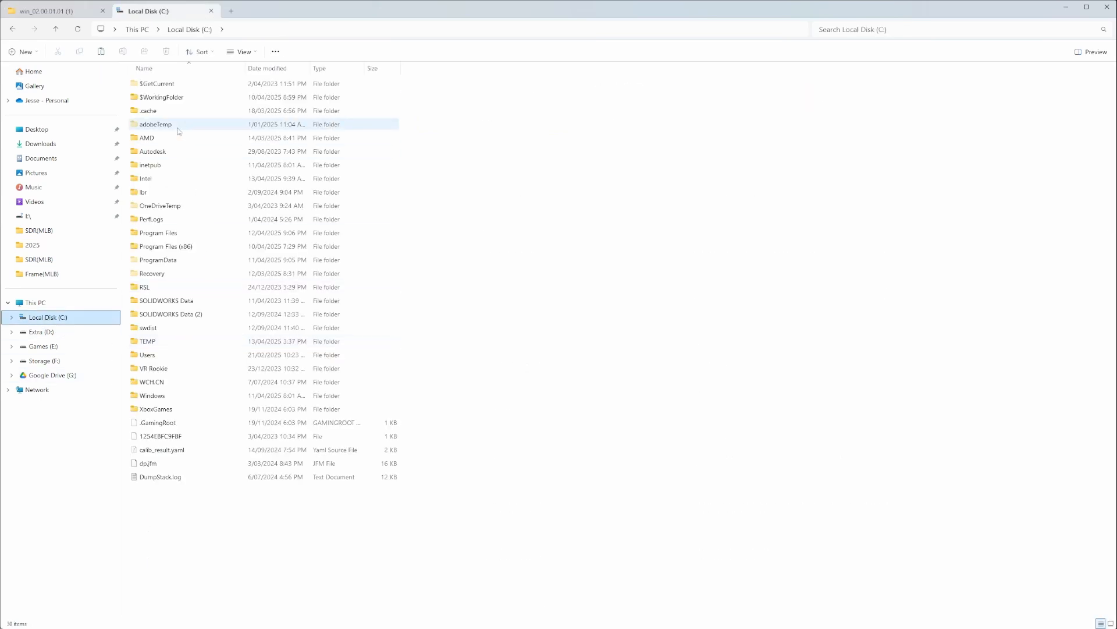
double_click(148, 353)
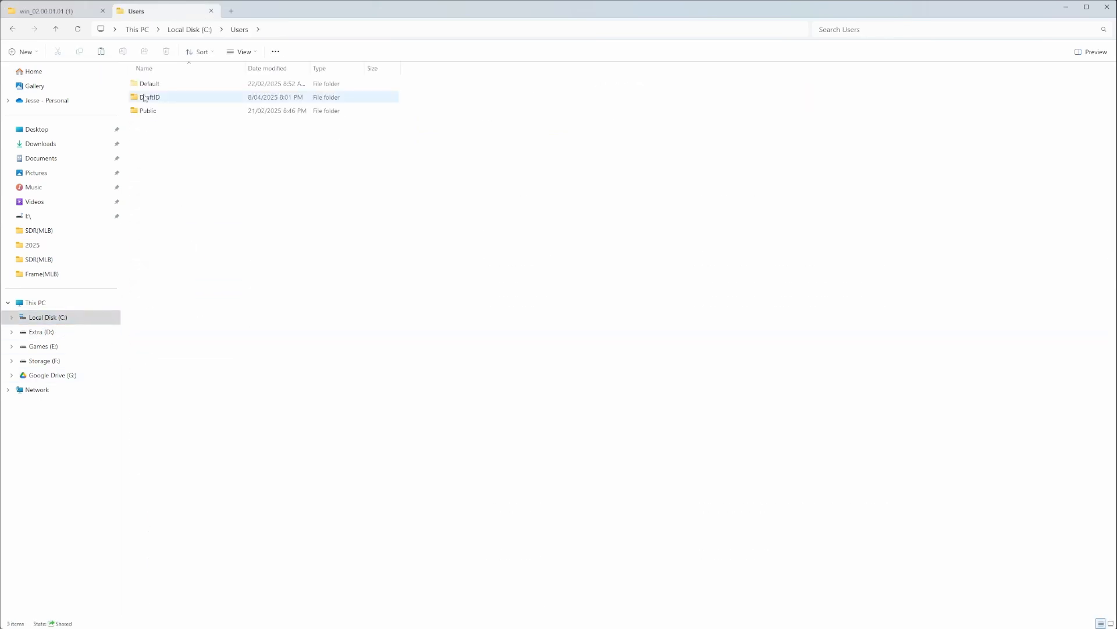
double_click(148, 97)
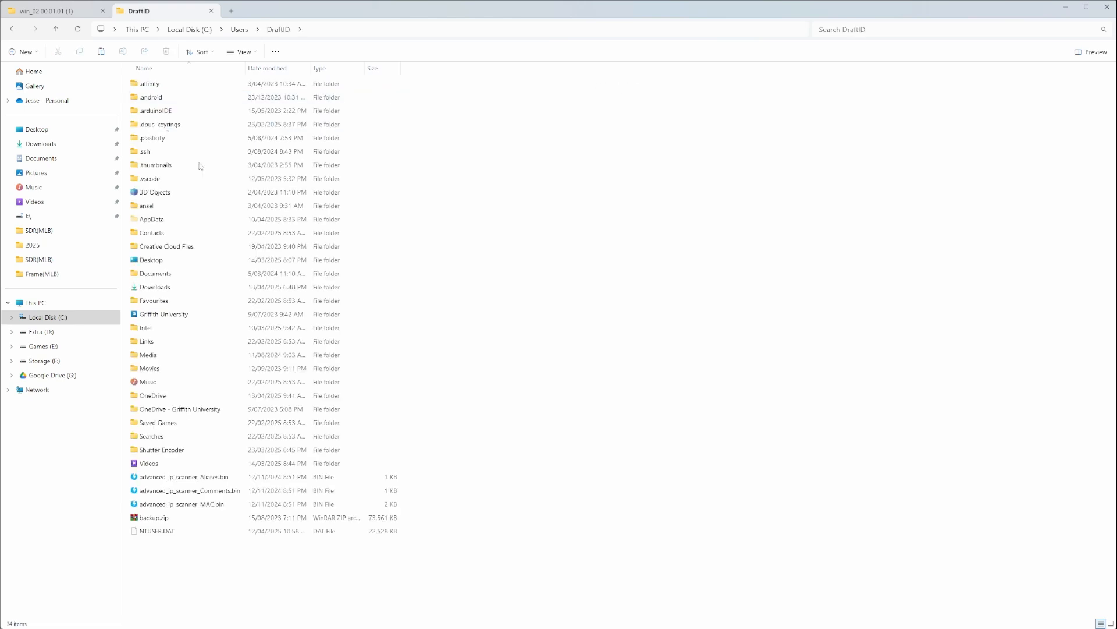
left_click(151, 219)
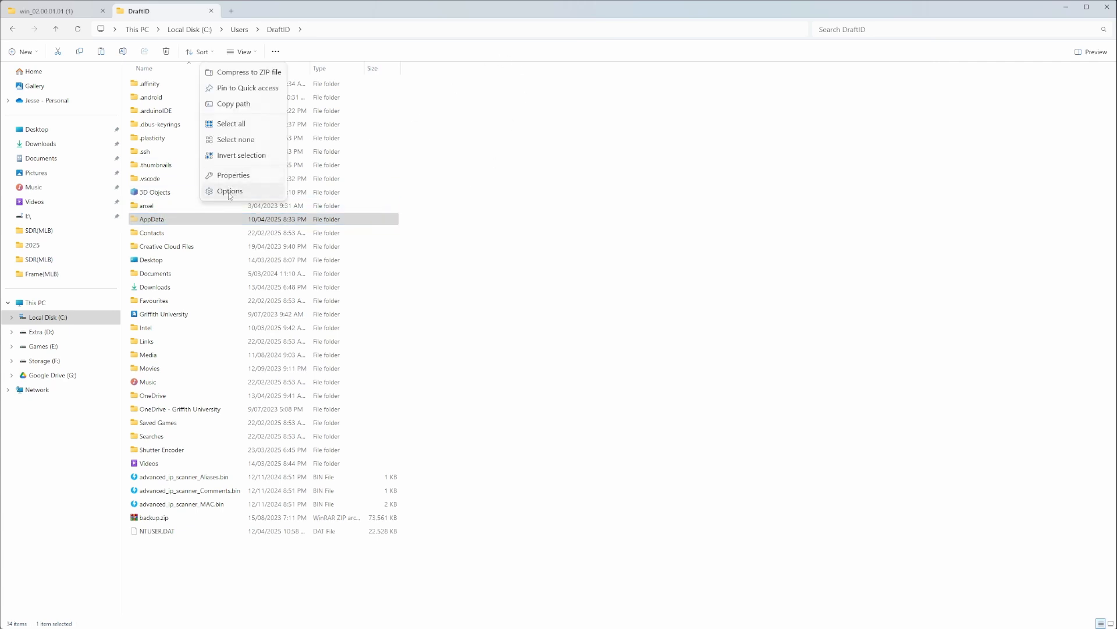
Step: Enable 'Show hidden files, folders and drives' in Folder Options and apply it
left_click(229, 190)
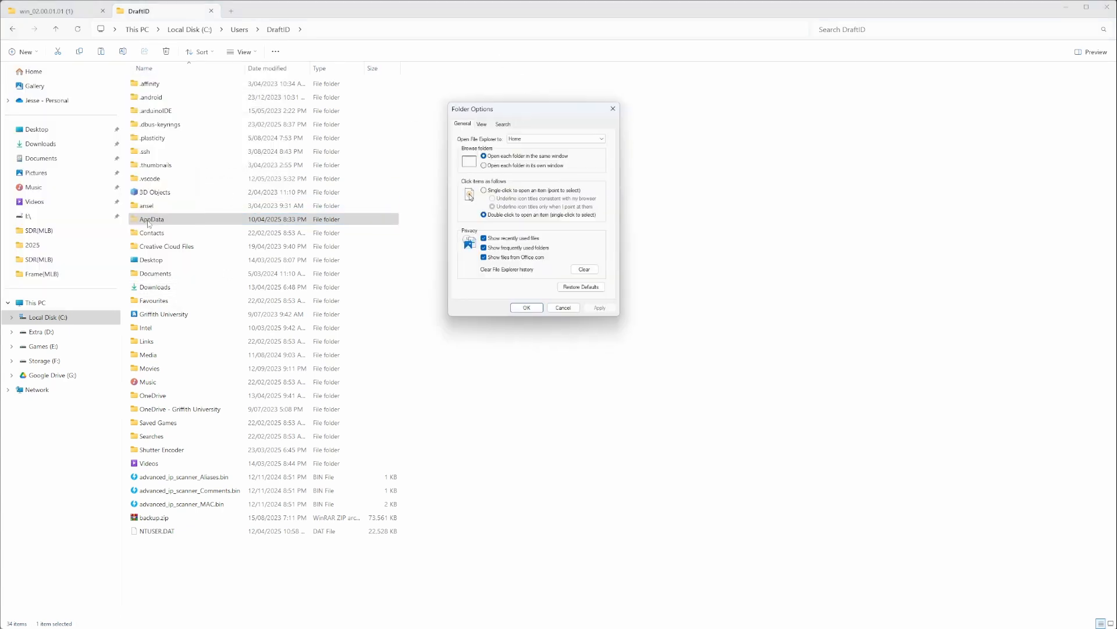
left_click(481, 123)
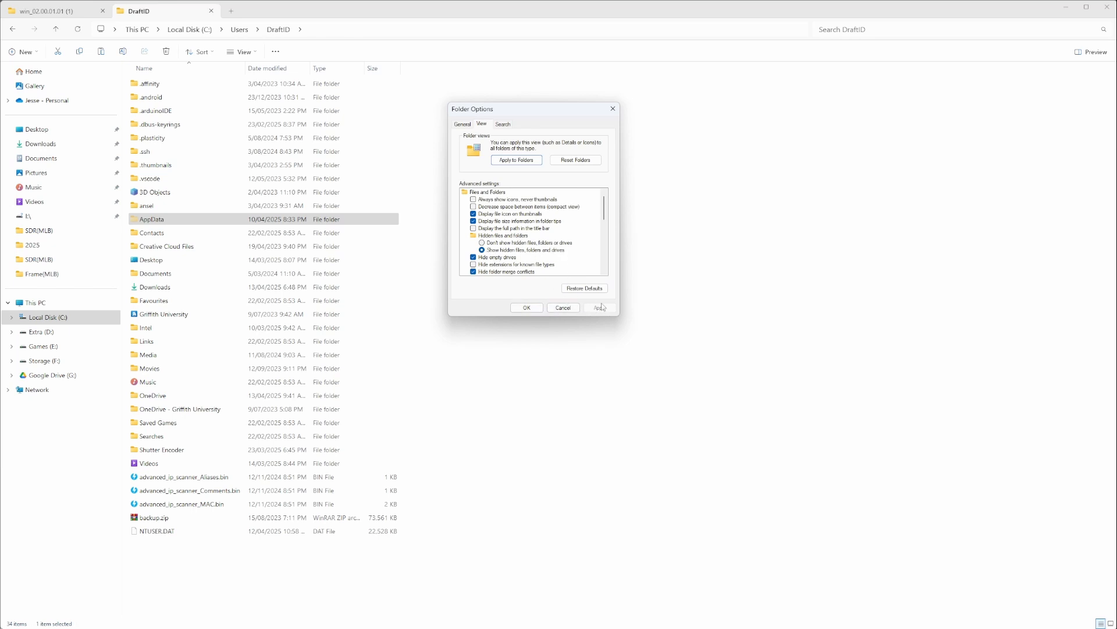
left_click(526, 307)
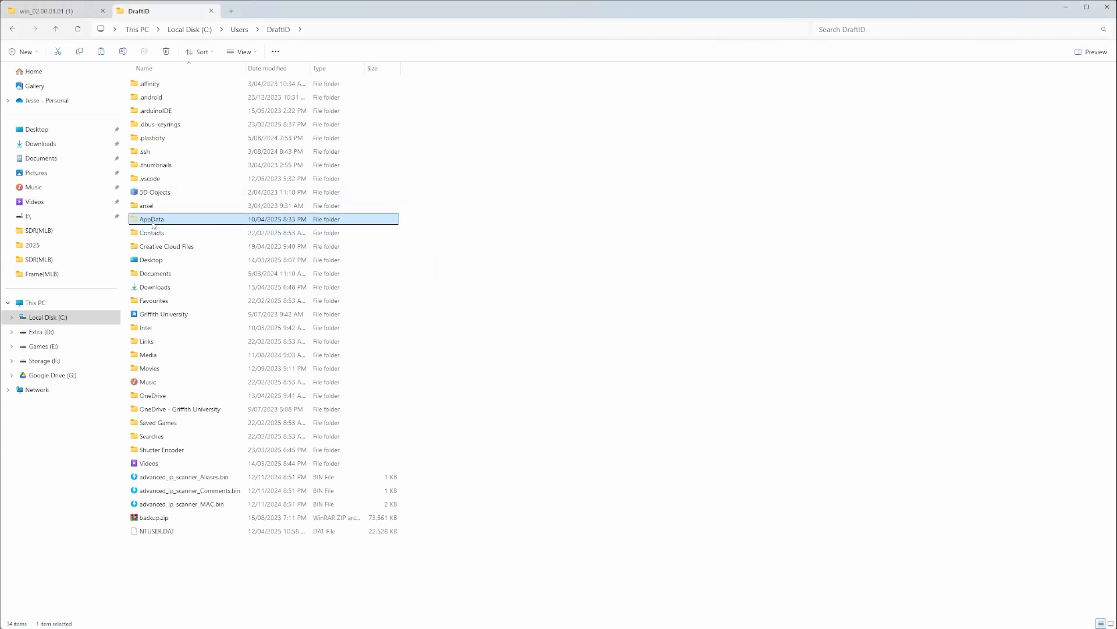
Step: Paste the DLLs into AppData\Roaming\BambuStudio\plugins and dismiss the BambuSource.dll in-use warning
double_click(151, 219)
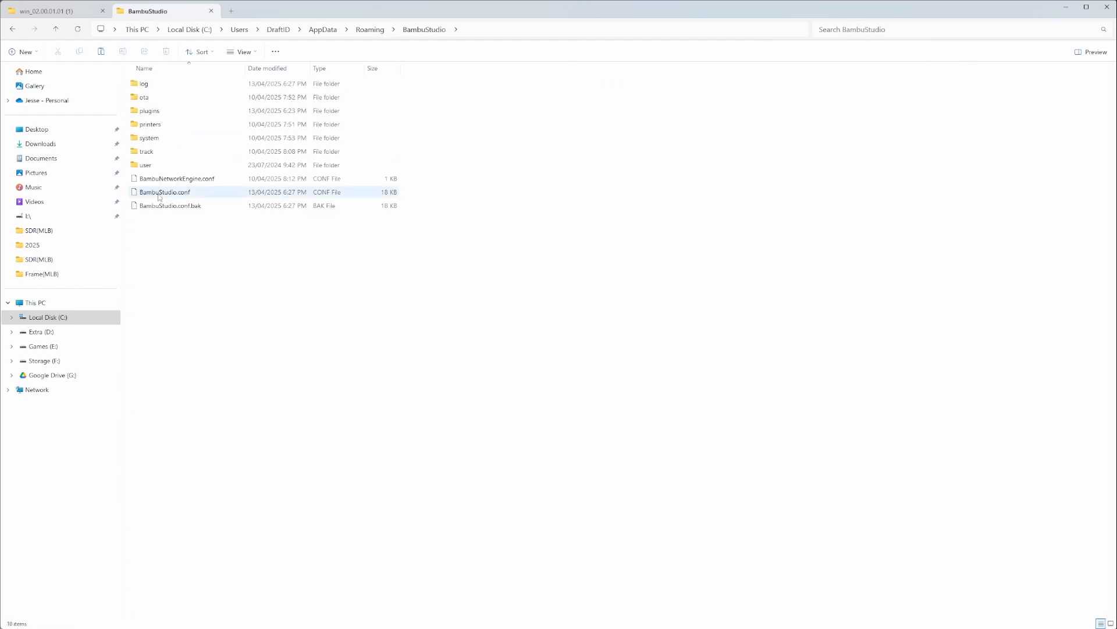
double_click(150, 111)
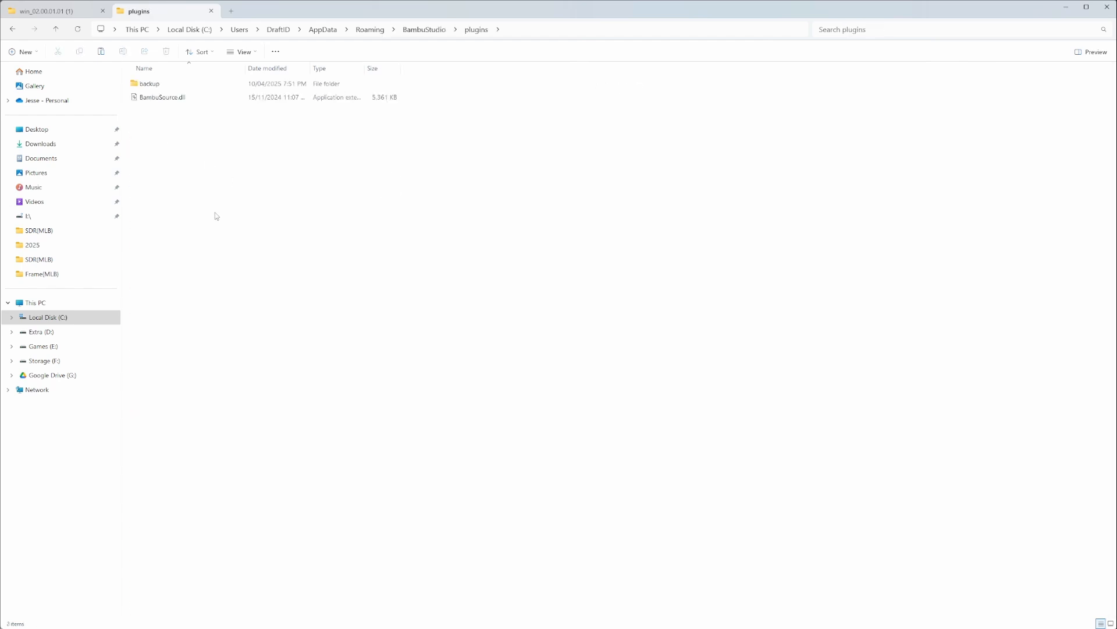
mouse_move(218, 267)
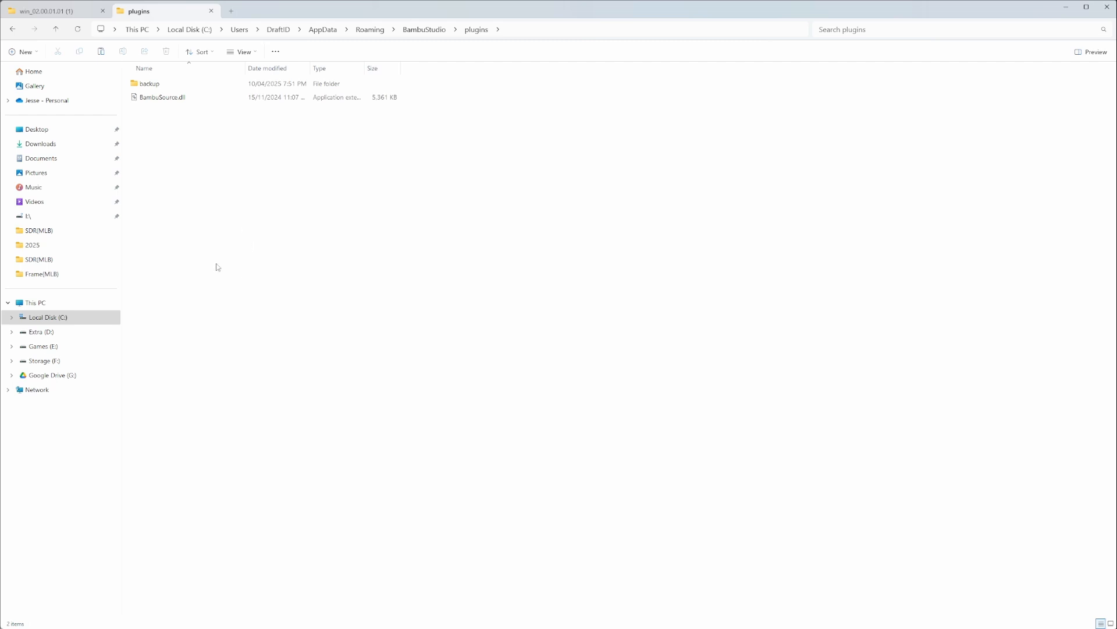
left_click(163, 97)
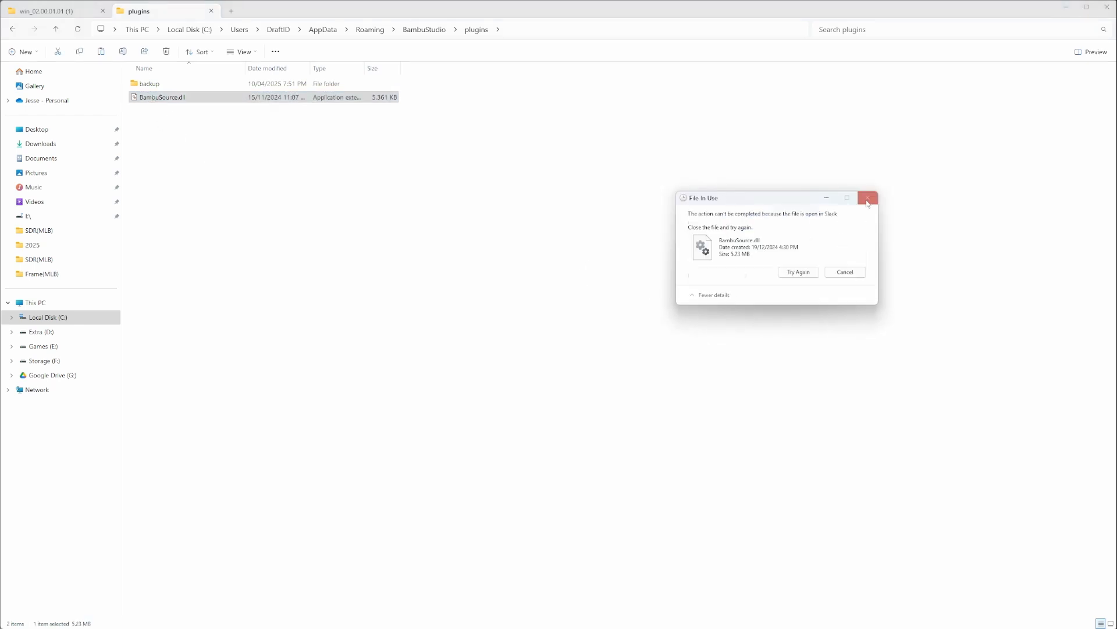
left_click(867, 198)
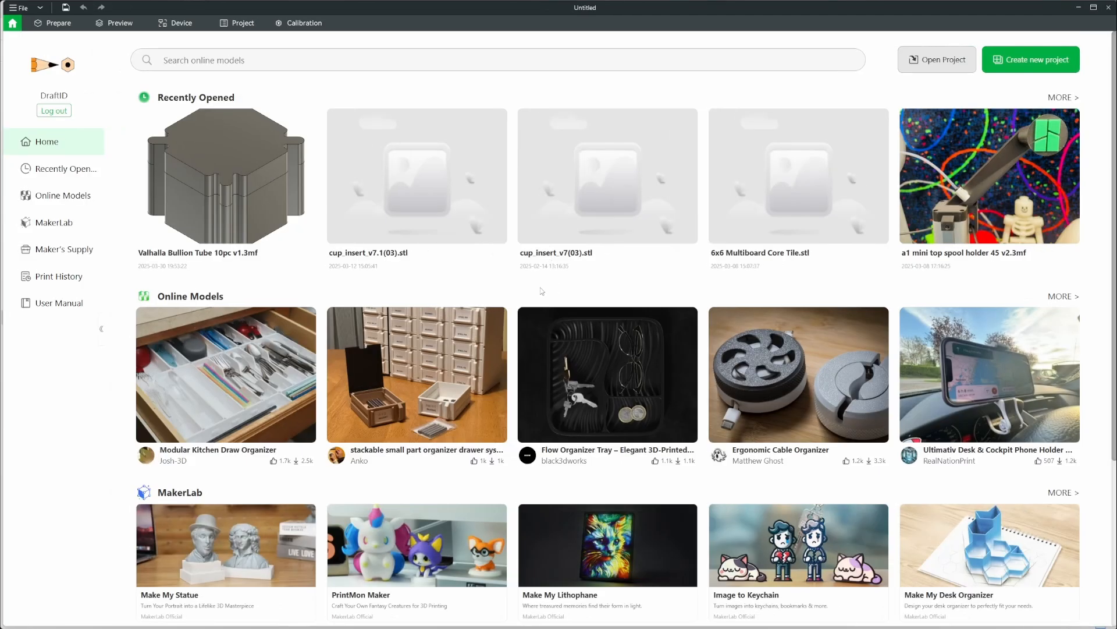
mouse_move(702, 176)
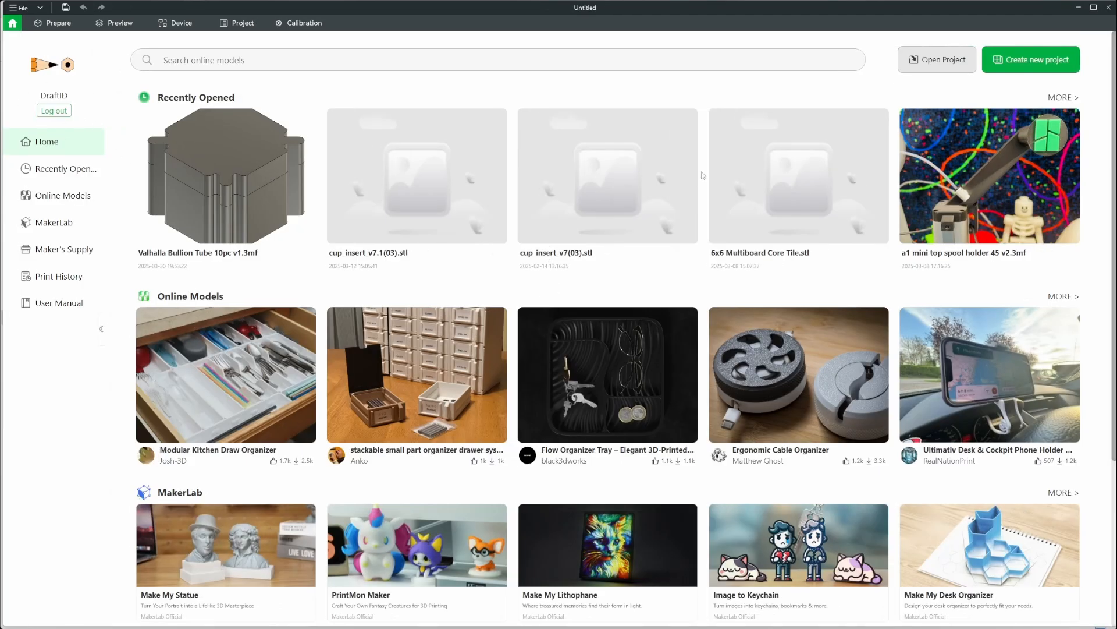